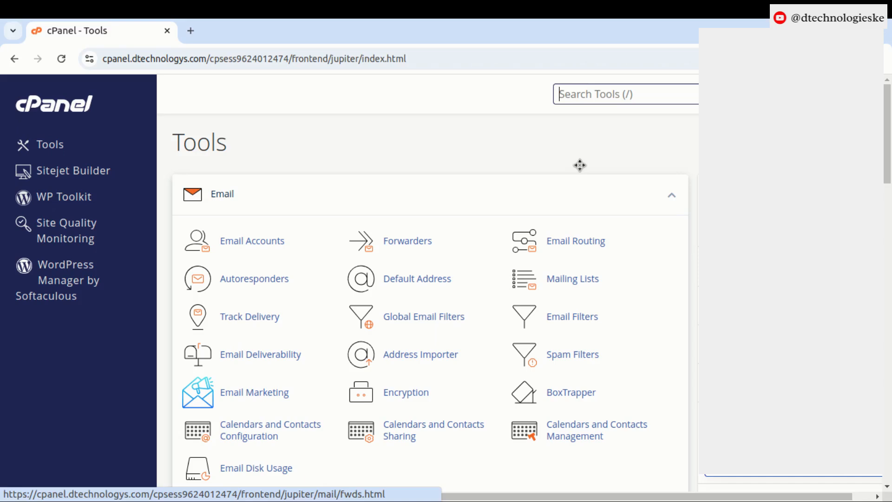
- Find and open the Email Accounts tool via the Search Tools box ('email a')
text(em)
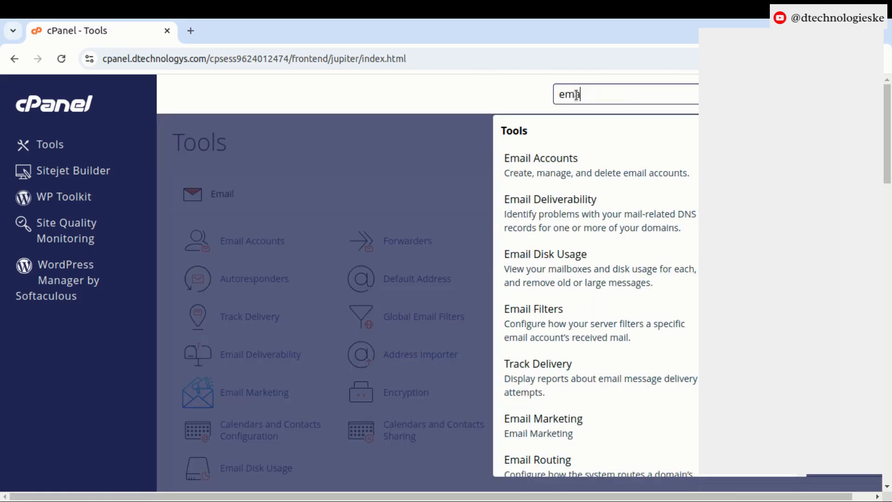
text(email a)
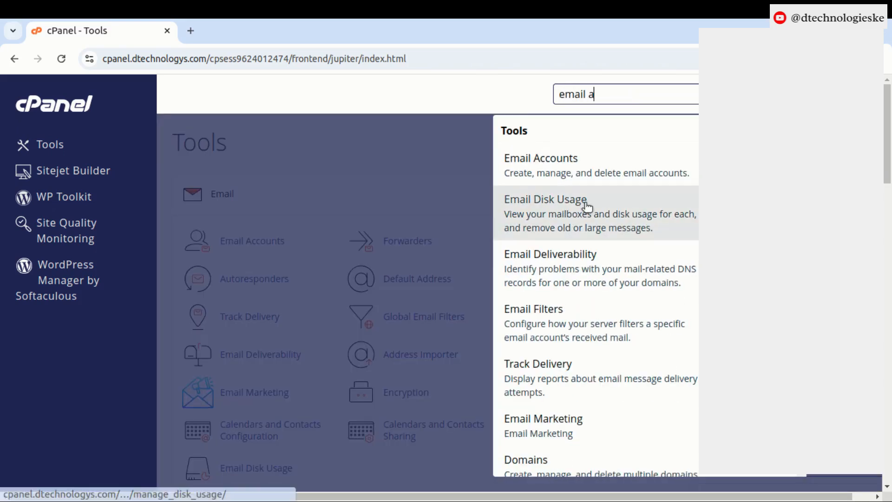
click(541, 165)
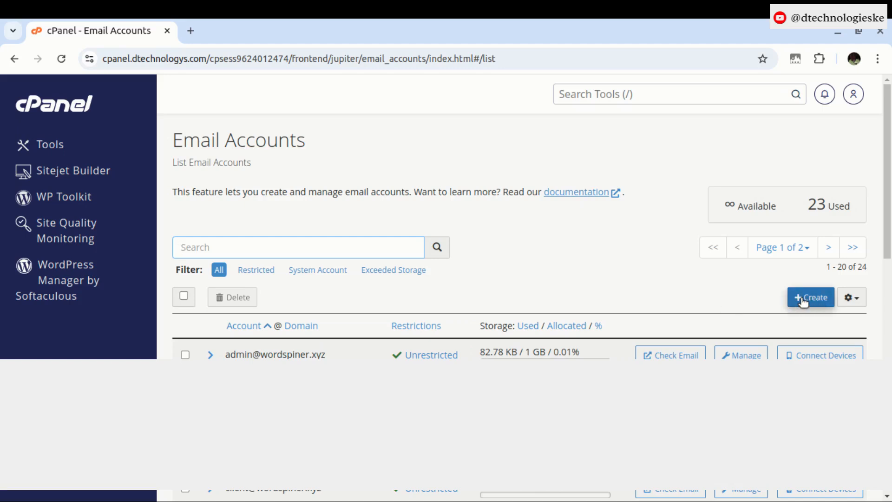
mouse_move(809, 297)
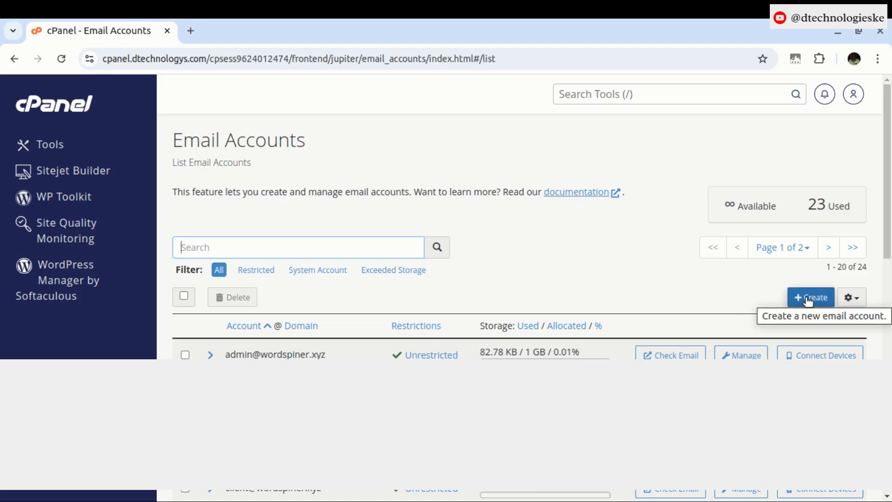
- Start a new email account with the username 'no-reply'
click(809, 297)
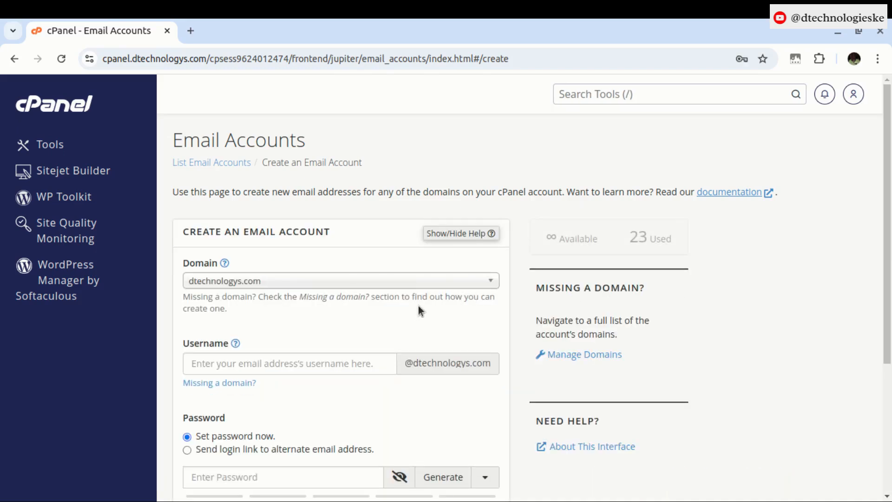
scroll(down, 3)
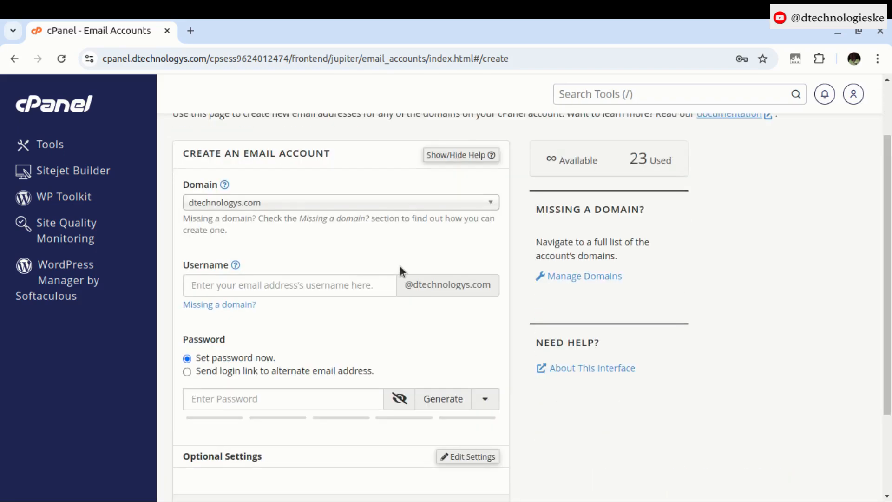
mouse_move(305, 249)
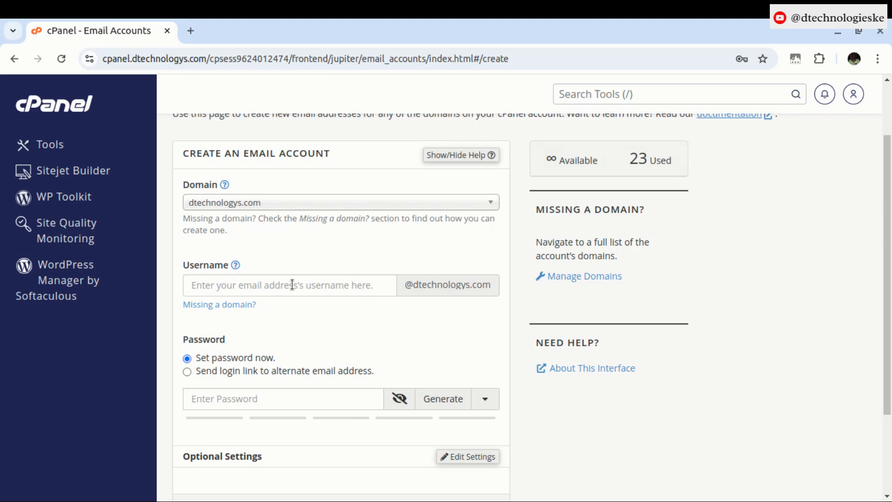
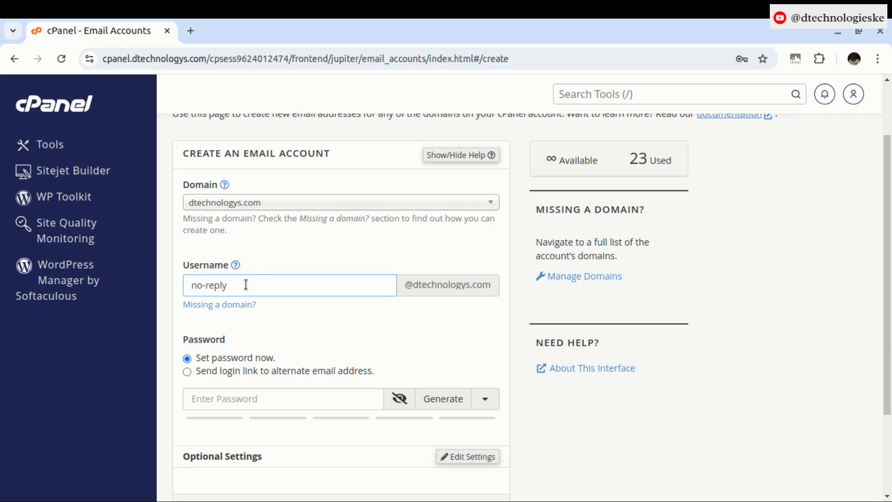
double_click(209, 285)
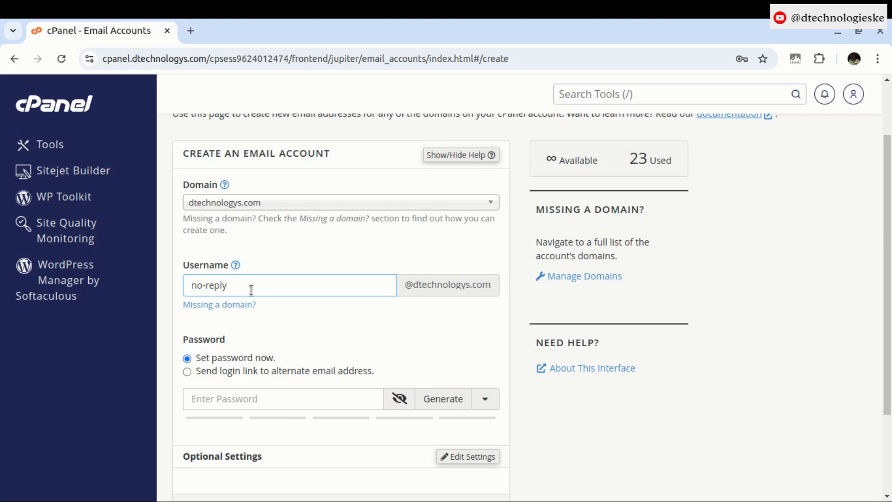
scroll(down, 3)
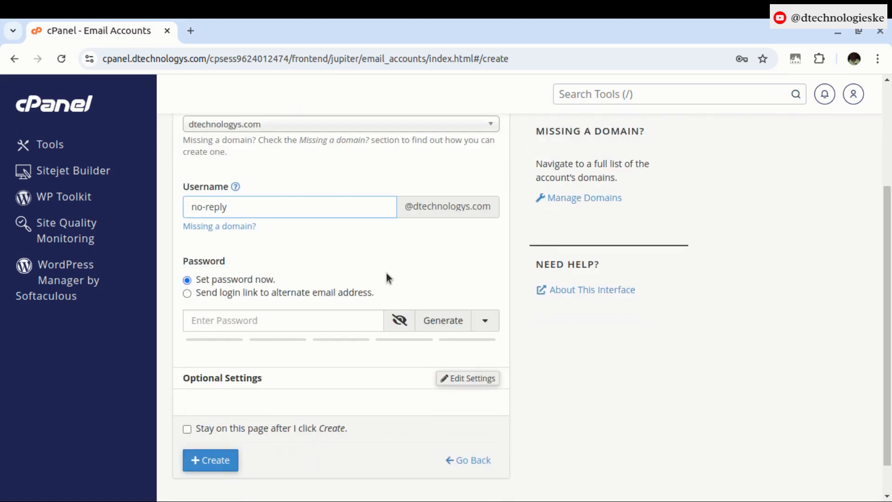
click(289, 206)
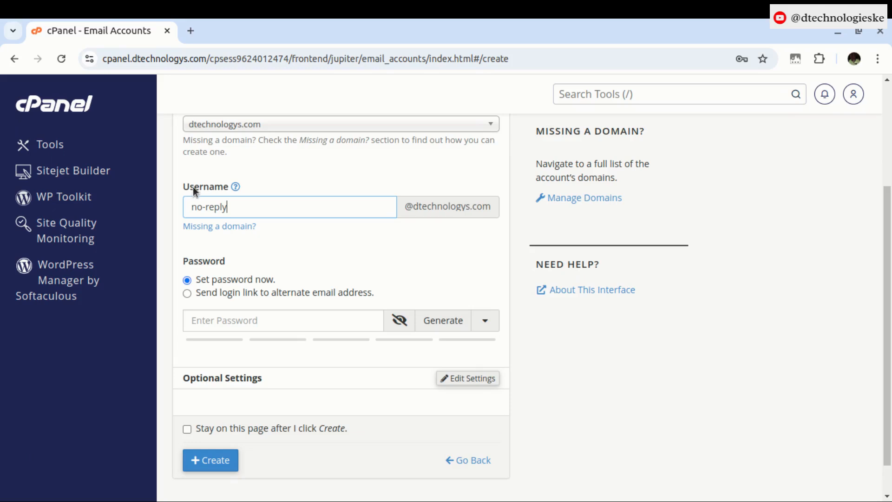
mouse_move(440, 215)
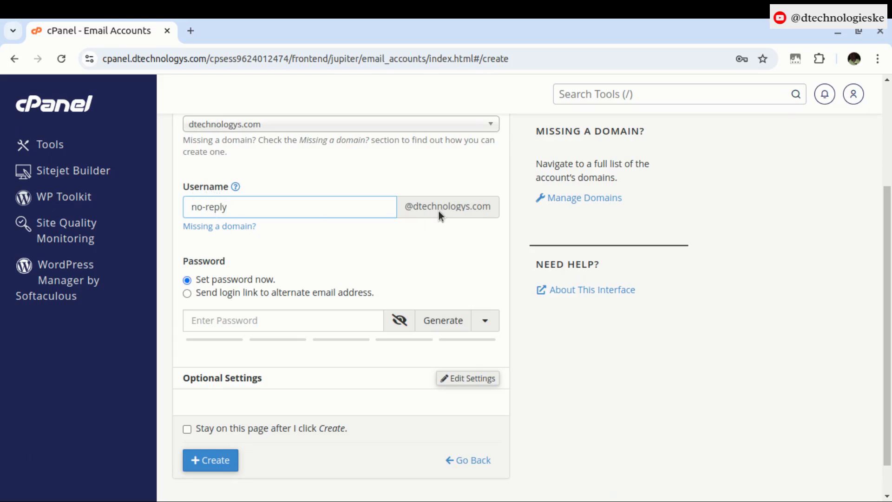
double_click(440, 206)
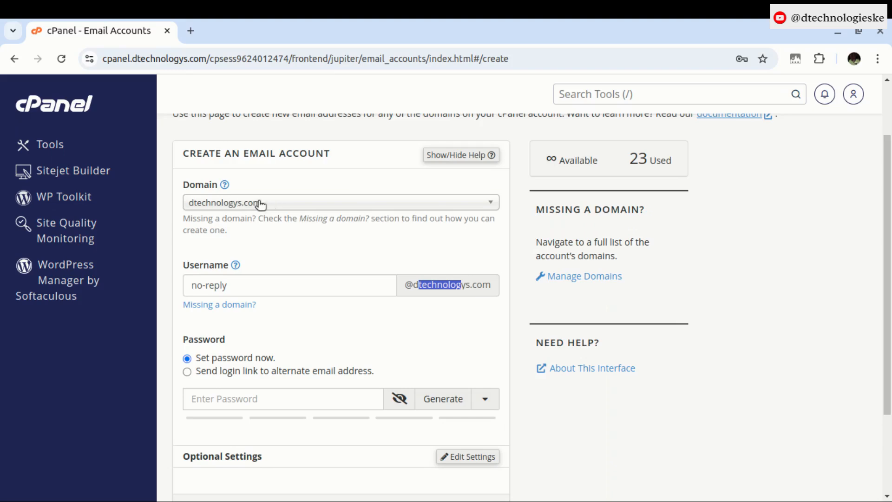
mouse_move(283, 203)
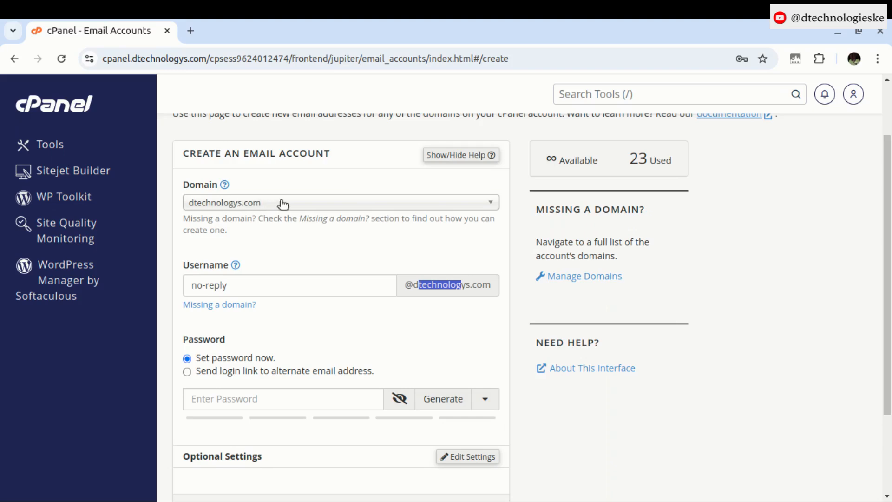
scroll(down, 3)
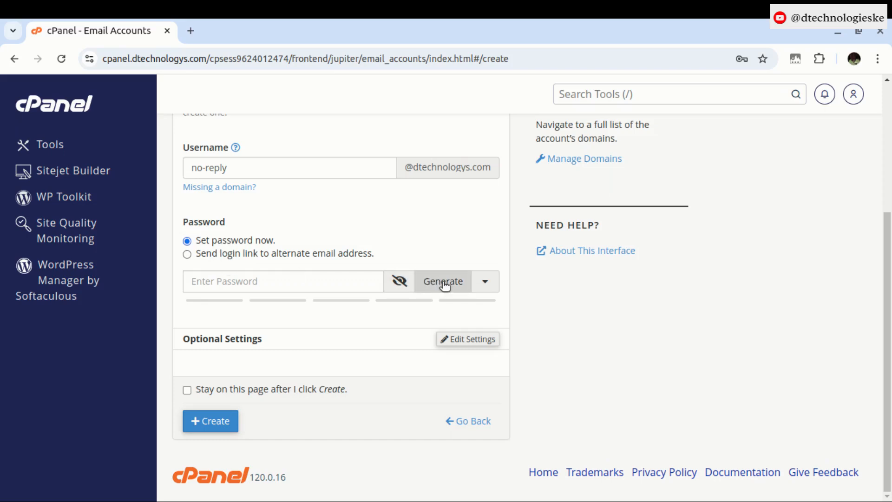
click(442, 281)
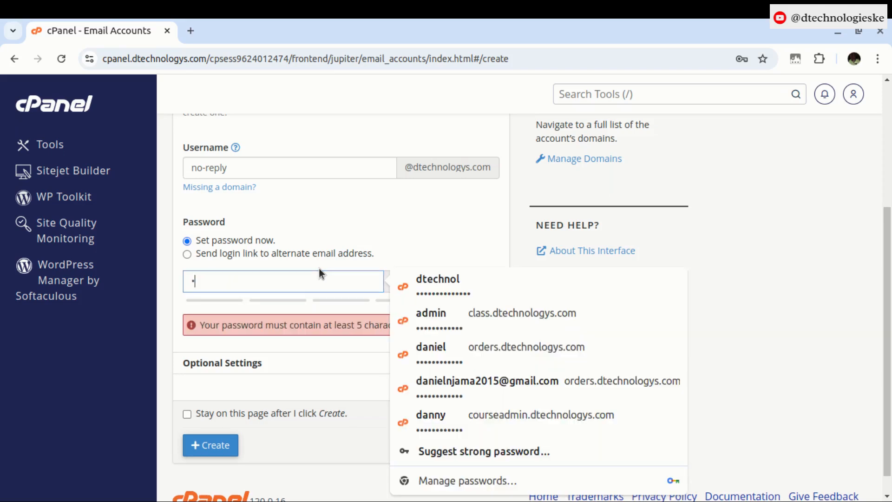
text(•)
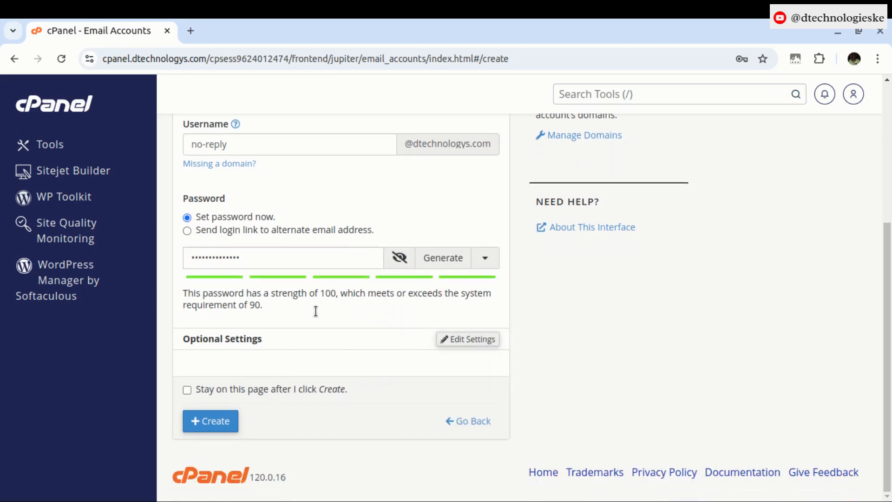
click(210, 420)
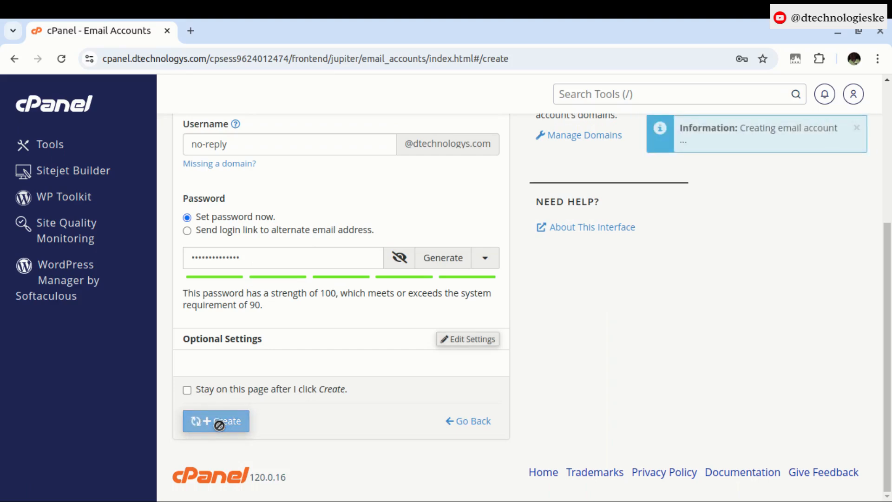
- Decline the browser password save, filter the list to 'no-re' and open Manage for no-reply
click(216, 420)
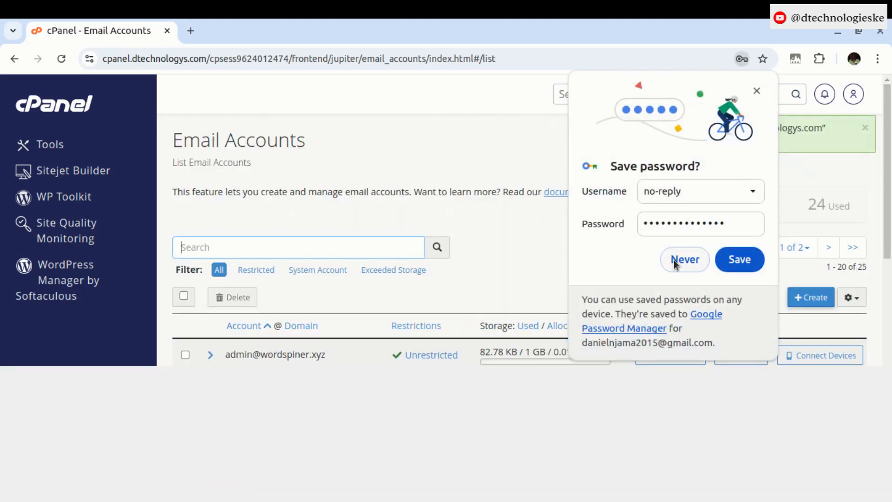
click(684, 259)
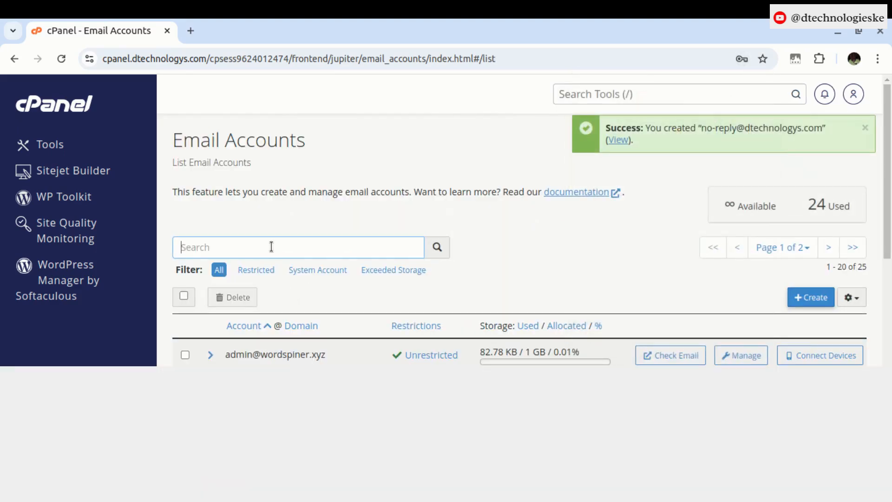
text(no-re)
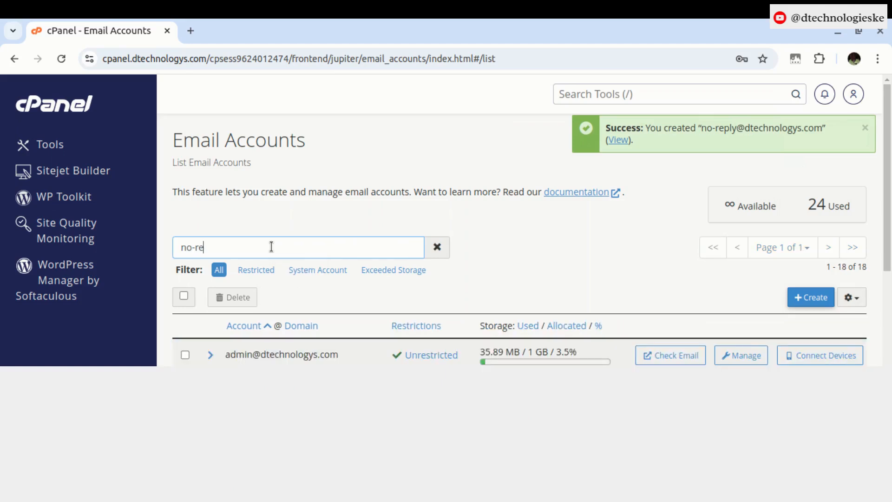
text(no-re)
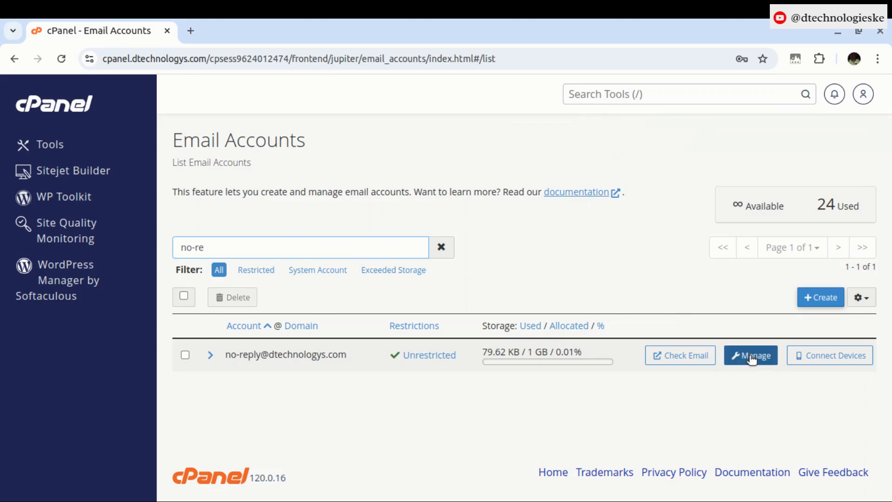
click(750, 355)
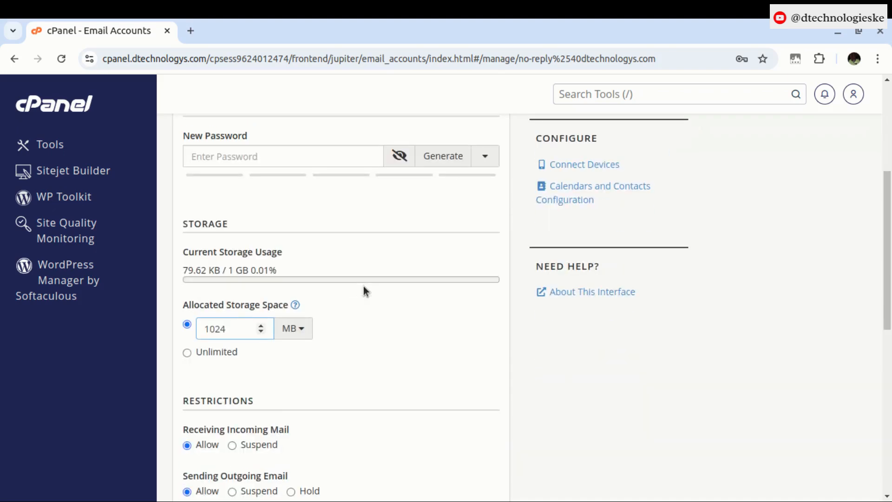
- Set Receiving Incoming Mail to Suspend, leaving sending and login allowed
scroll(down, 3)
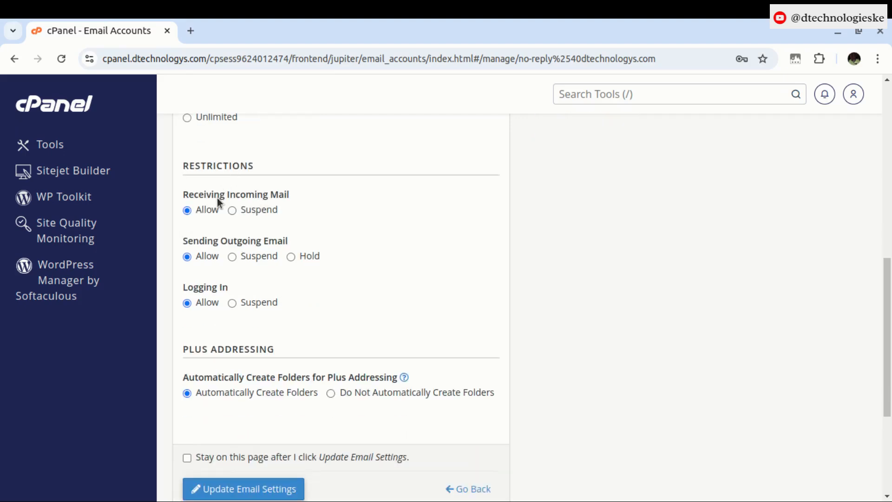
mouse_move(207, 148)
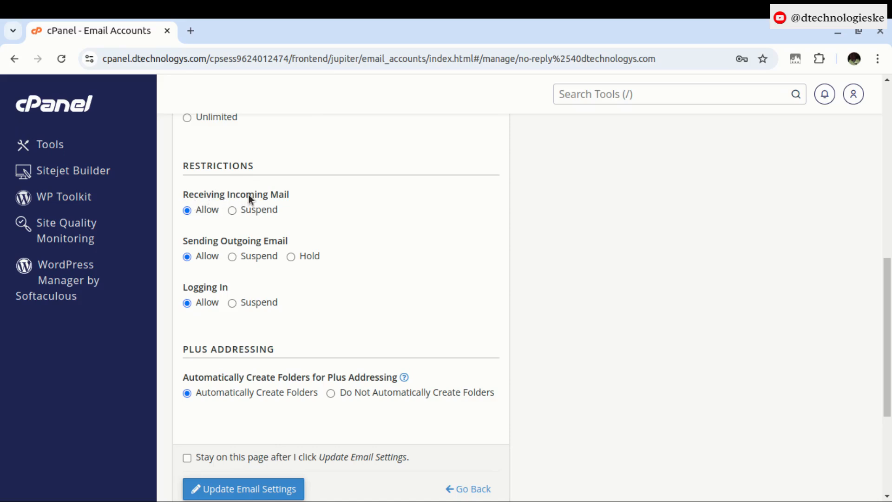
mouse_move(248, 245)
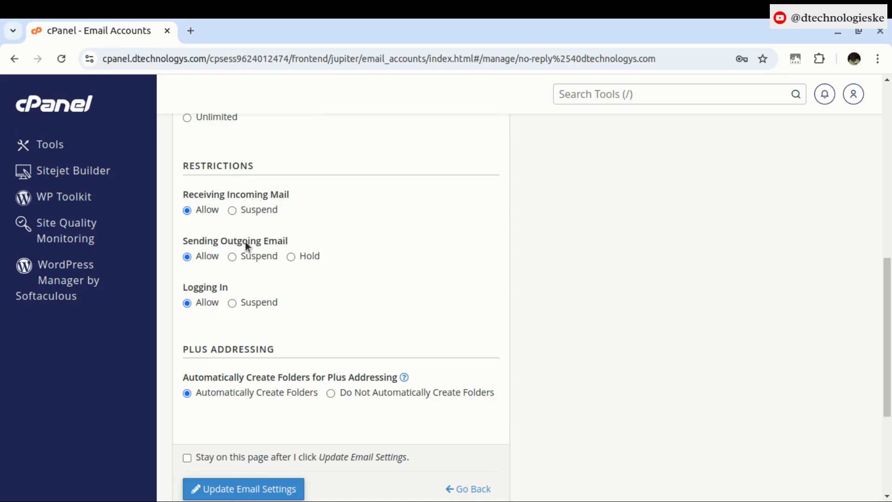
mouse_move(236, 290)
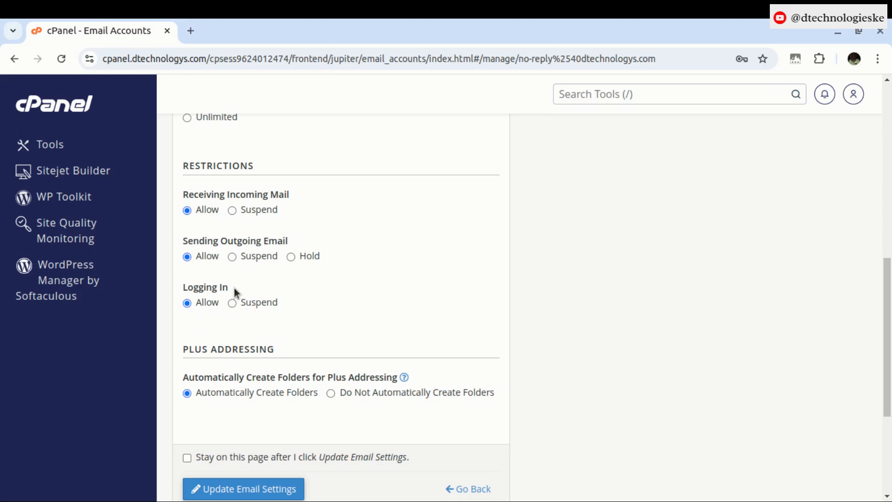
mouse_move(237, 278)
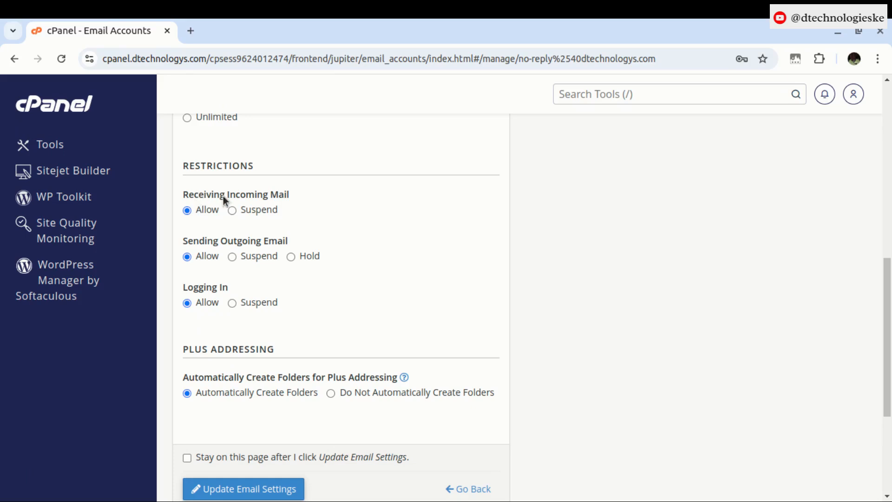
mouse_move(263, 217)
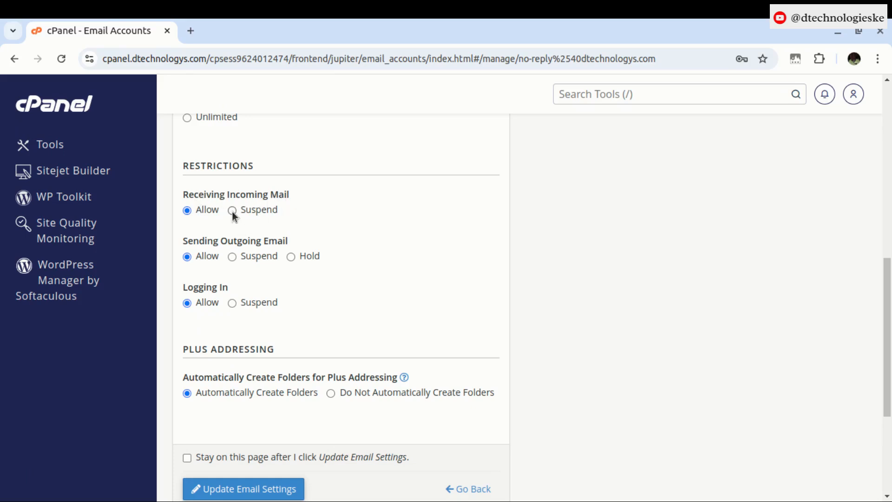
click(232, 210)
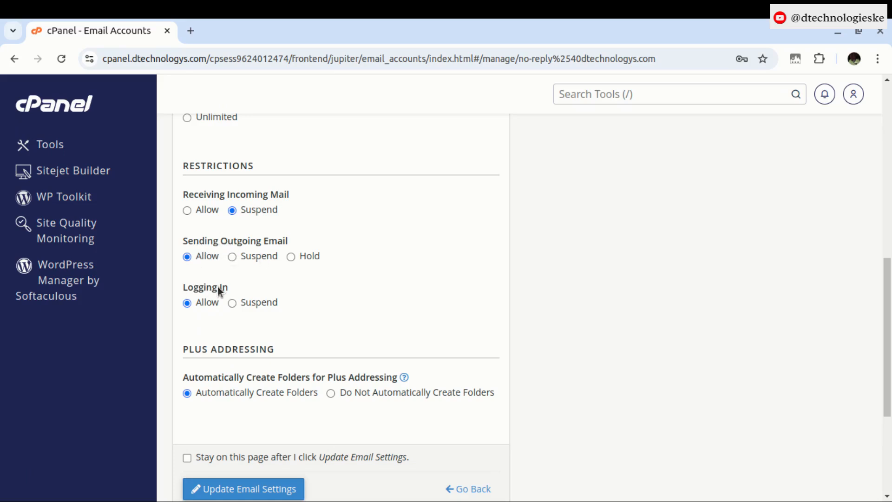
scroll(down, 3)
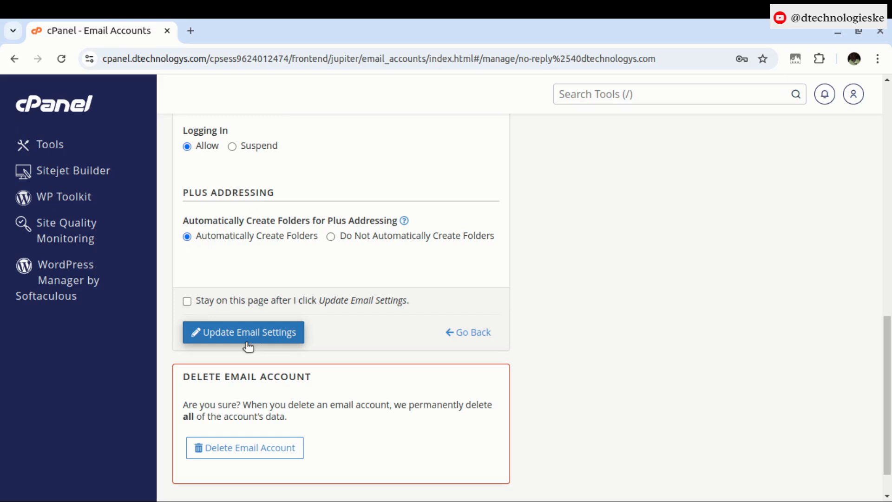
click(242, 333)
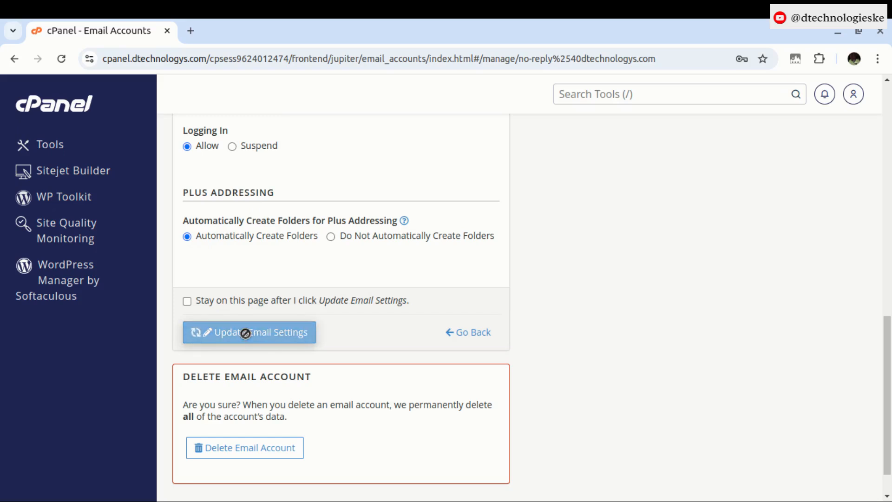
click(249, 333)
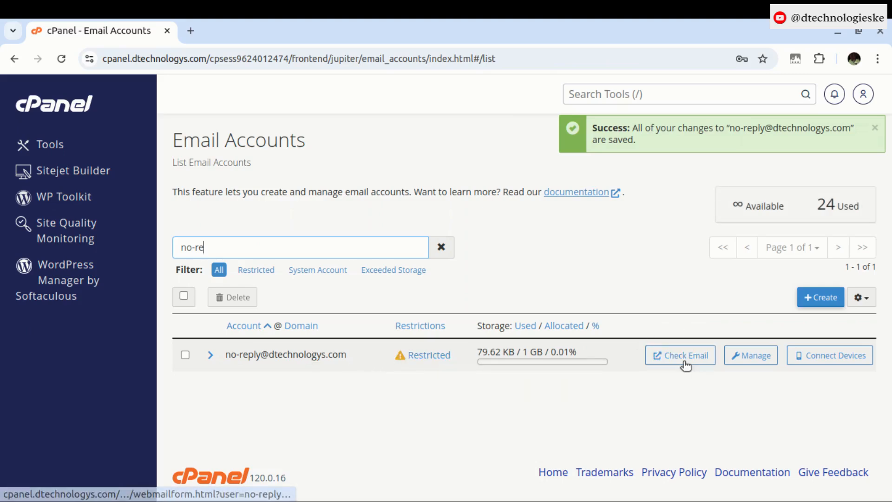
- Log in to the no-reply webmail via Check Email and open its Roundcube inbox
click(679, 355)
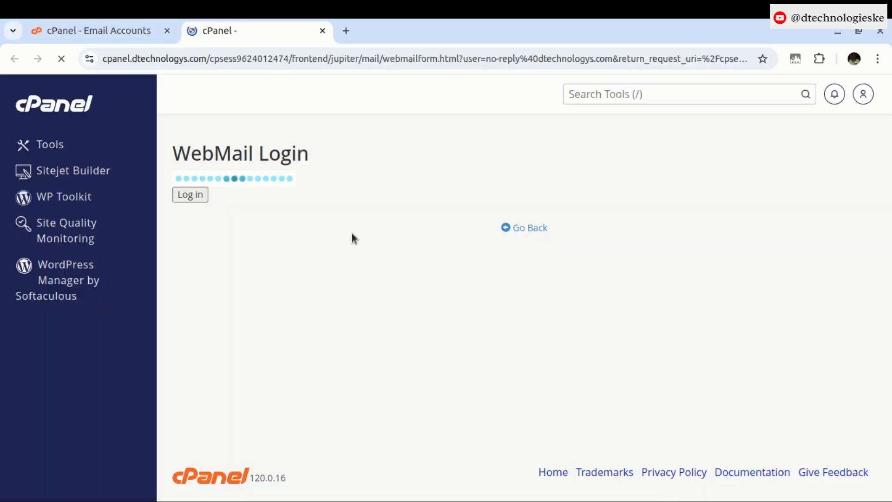
click(189, 194)
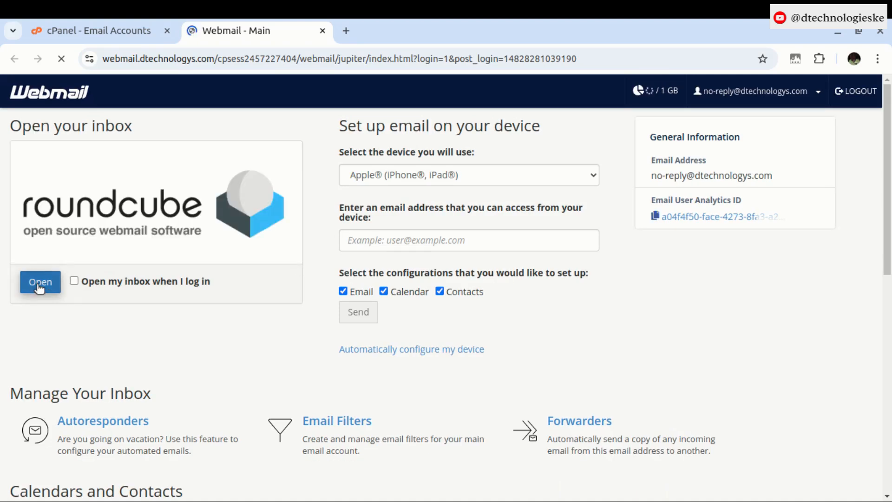
click(40, 281)
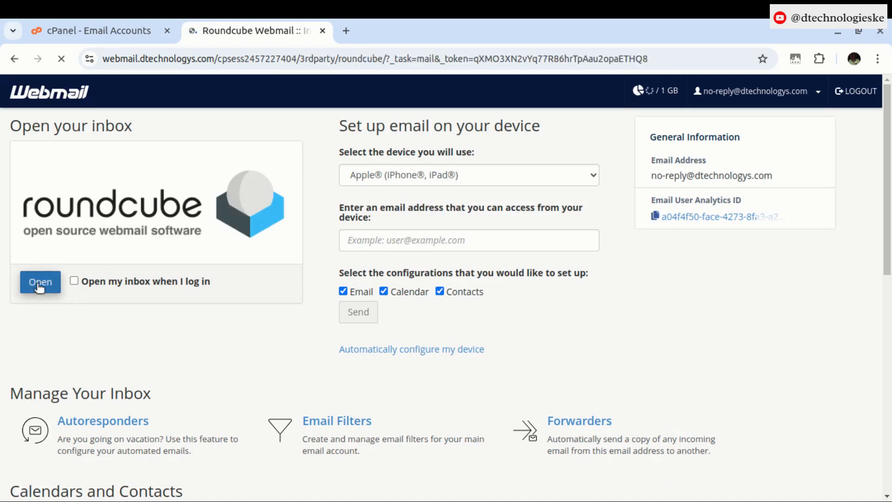
click(40, 282)
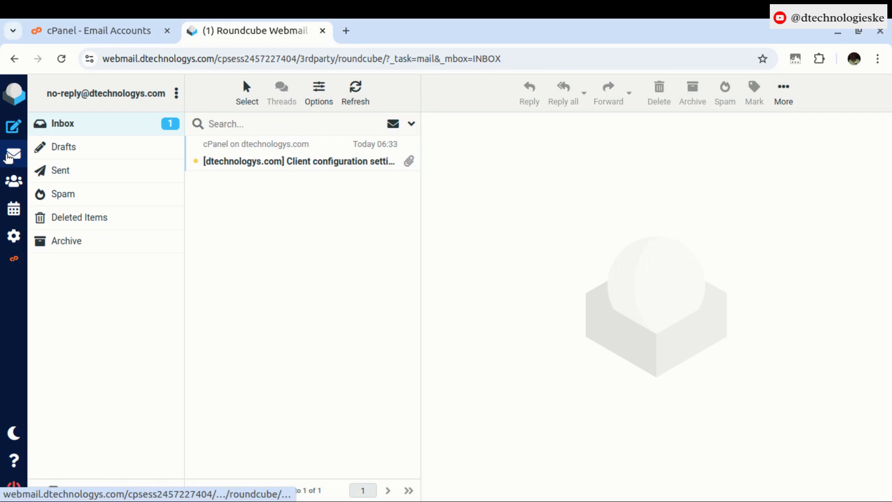
click(13, 125)
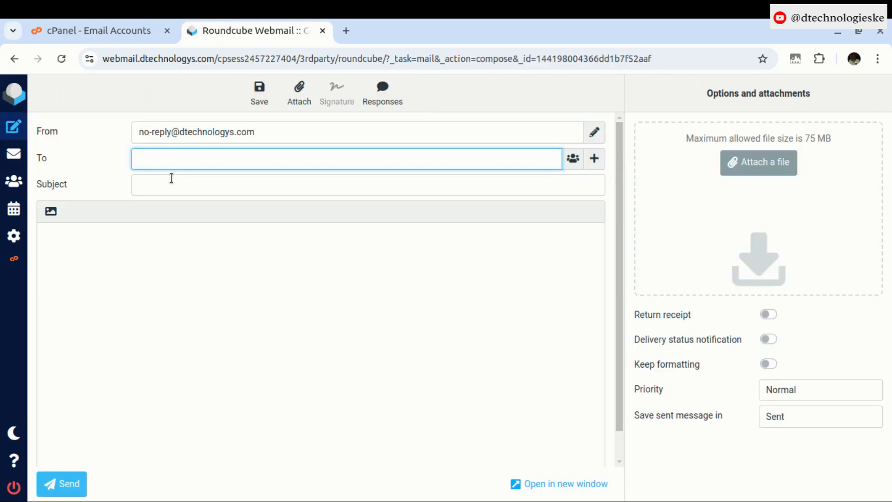
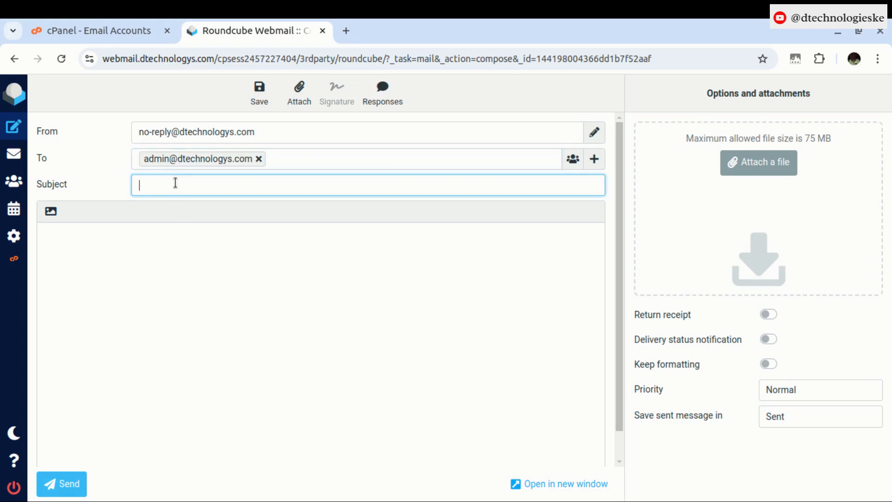
text(Test)
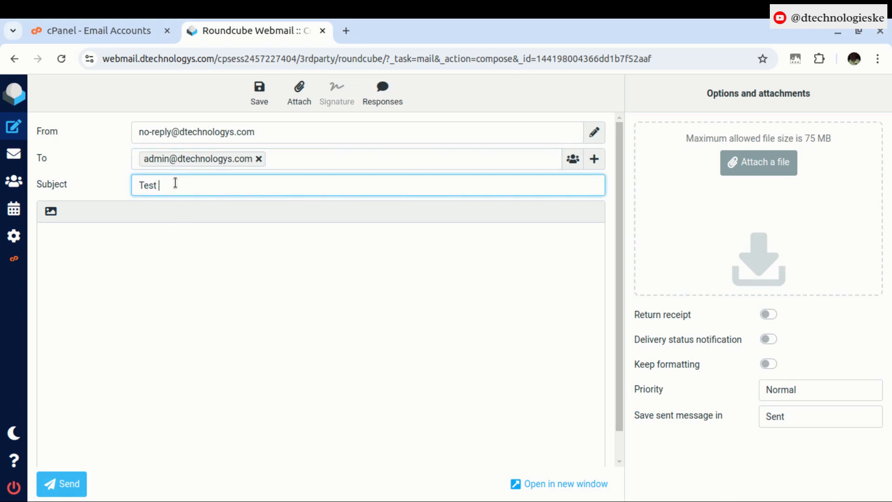
text(no reply)
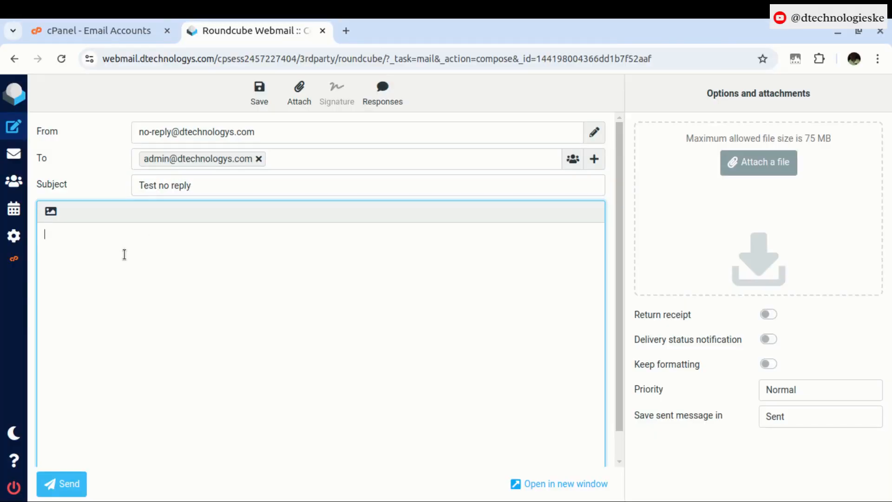
- Write 'Hey, we are testing.' in the body and send the message
text(Hey, we)
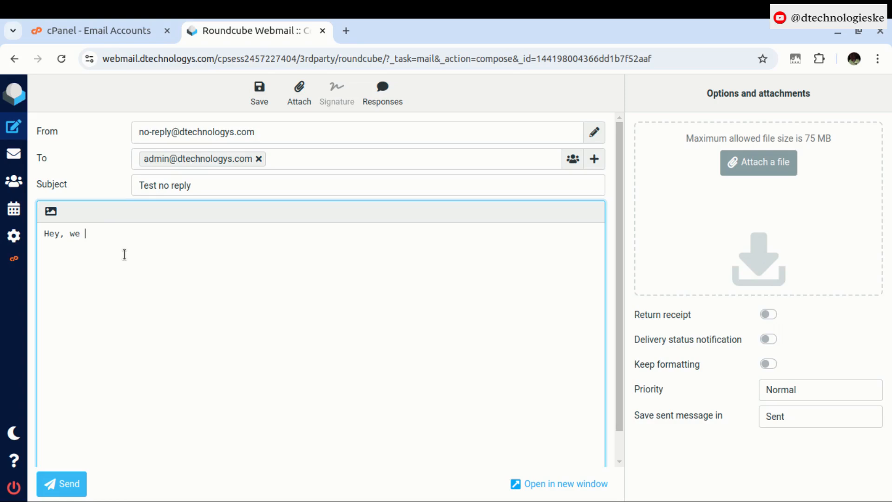
text(are testig)
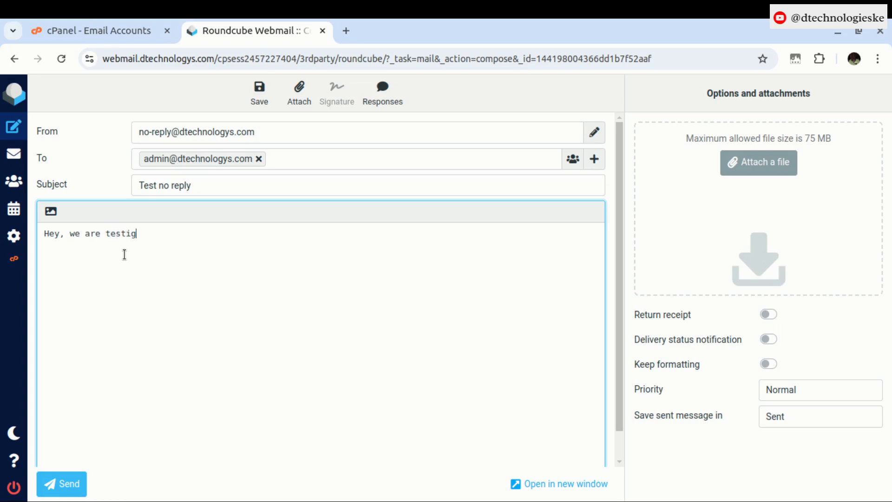
text(ng.)
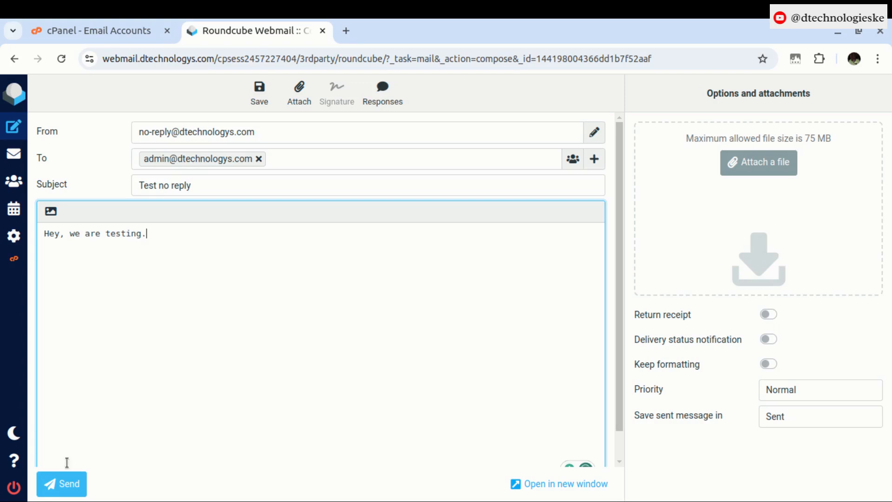
click(61, 483)
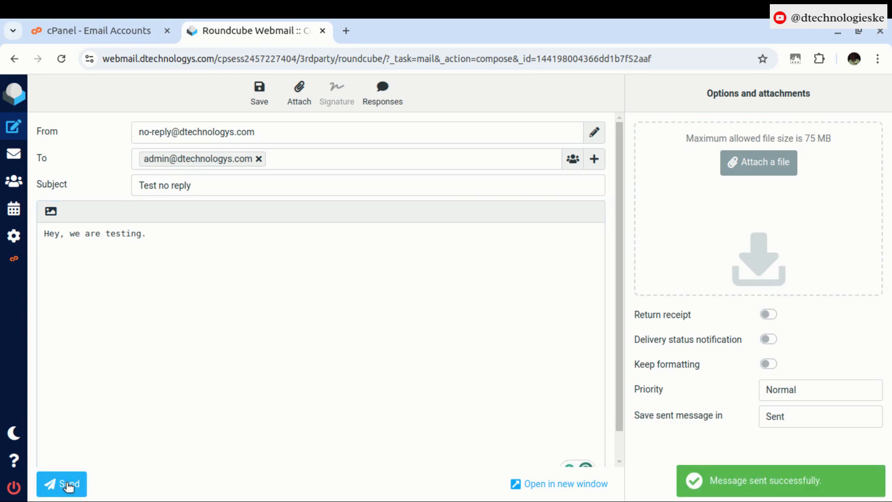
click(61, 483)
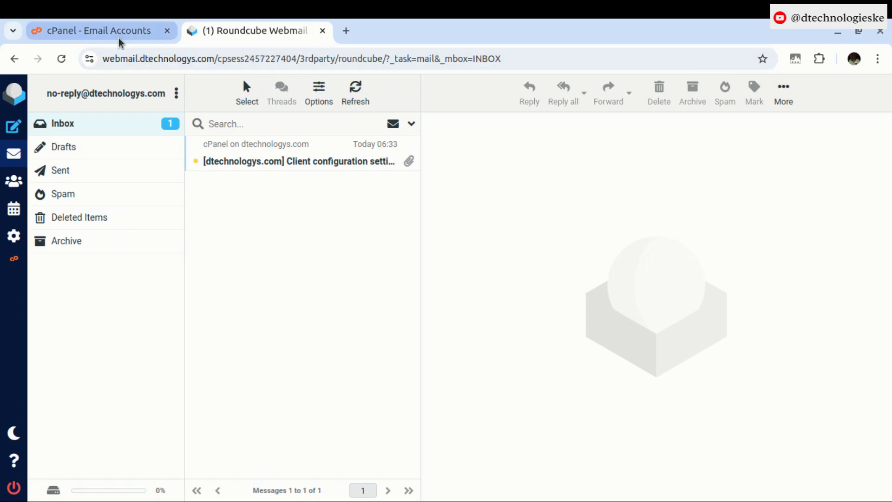
click(96, 30)
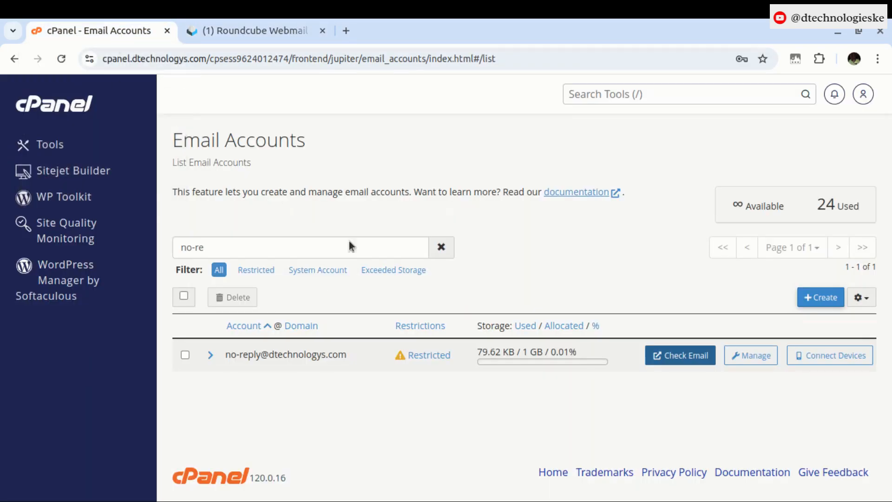
key(Backspace)
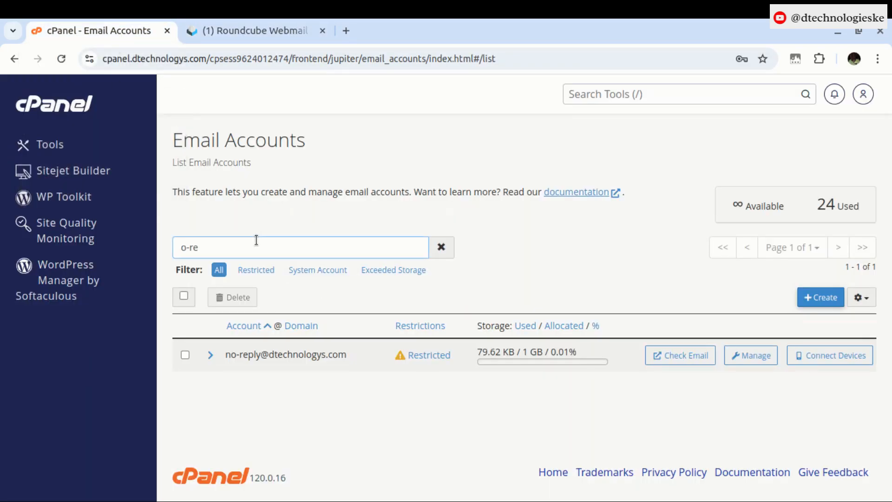
text(adm)
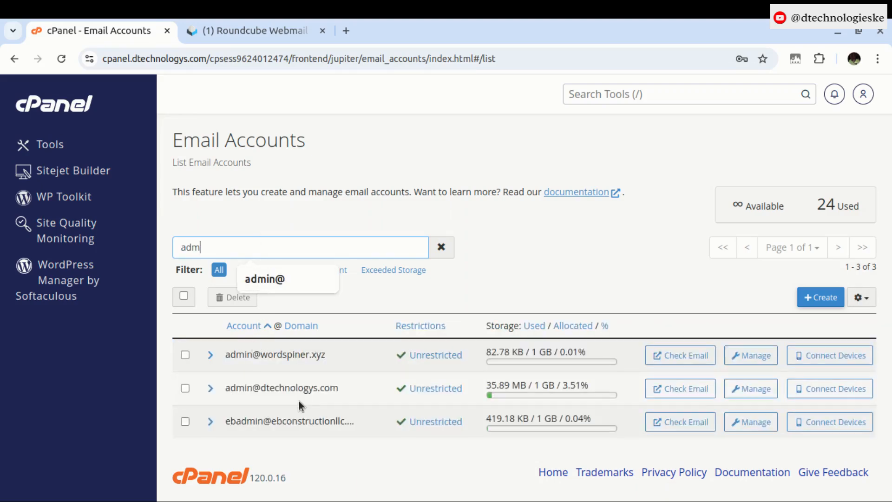
mouse_move(680, 388)
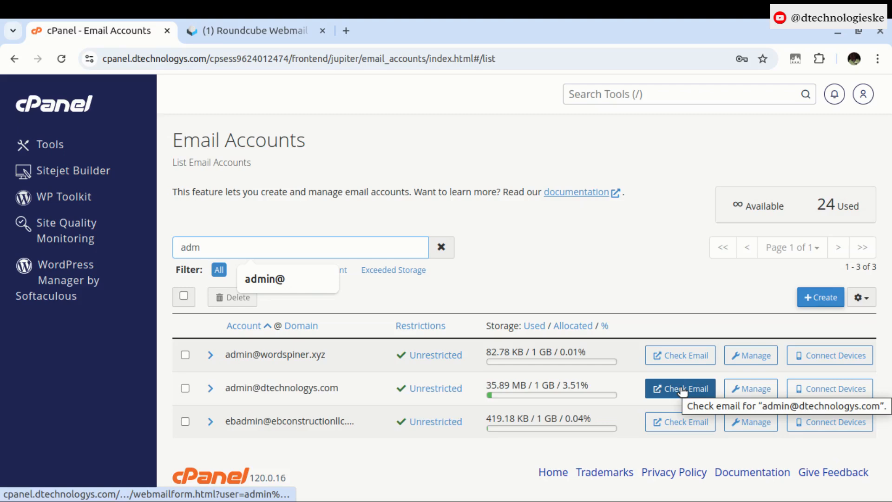
click(679, 389)
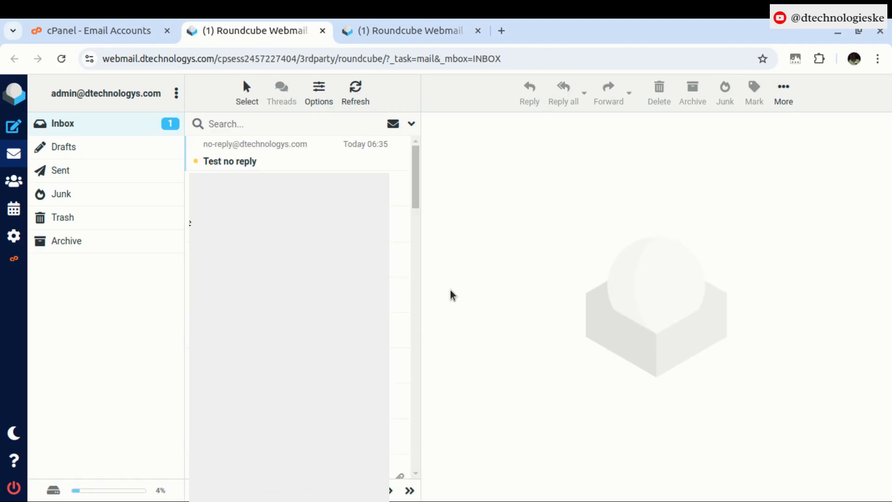
- Read the 'Test no reply' message from no-reply in the admin inbox
click(229, 161)
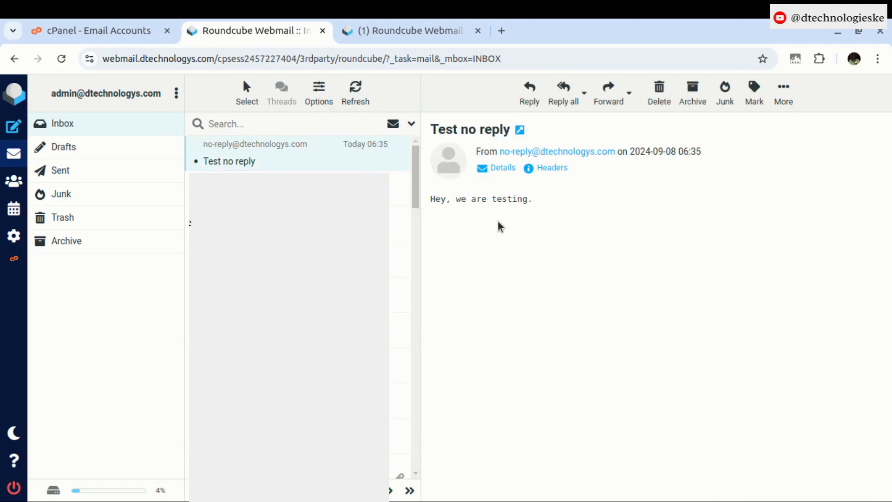
mouse_move(509, 230)
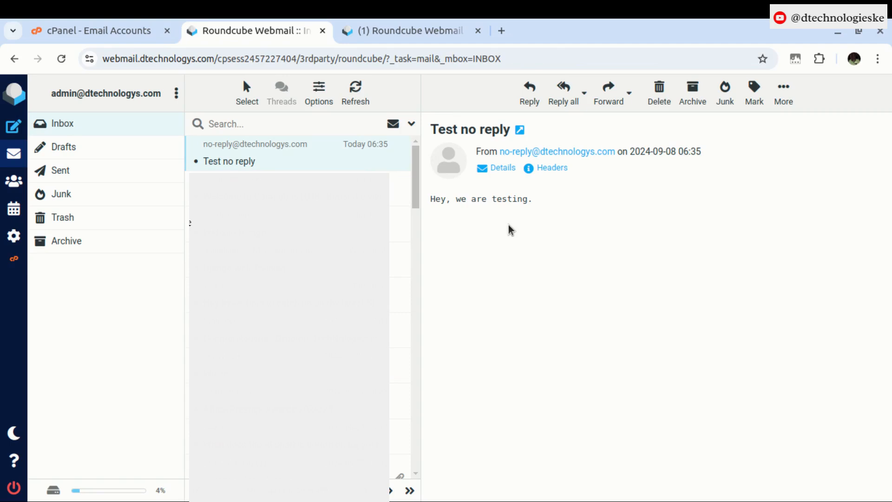
mouse_move(563, 87)
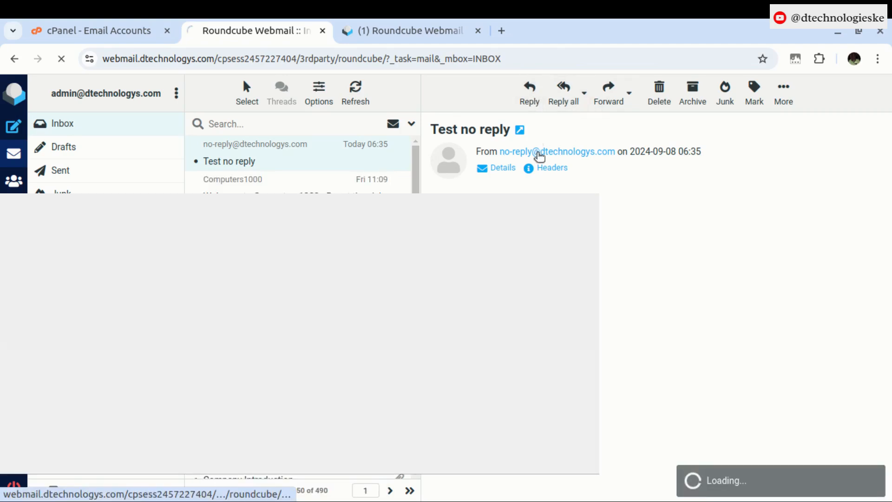
click(528, 87)
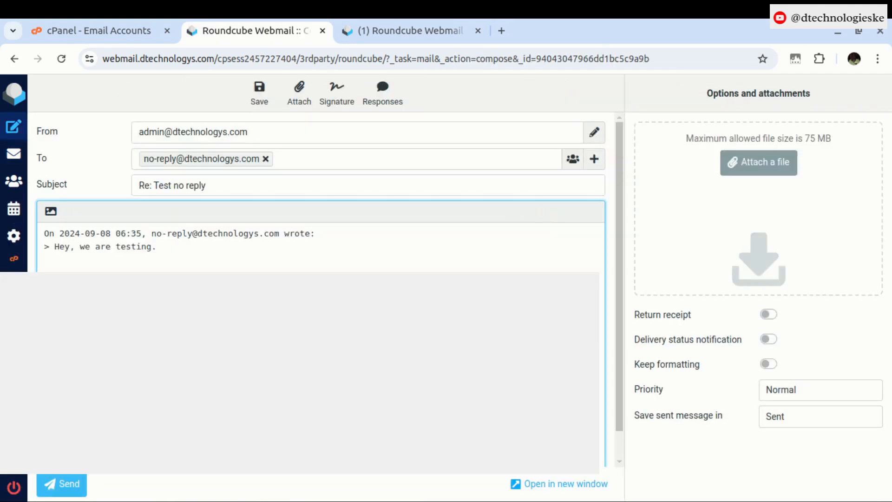
text(Well receiv)
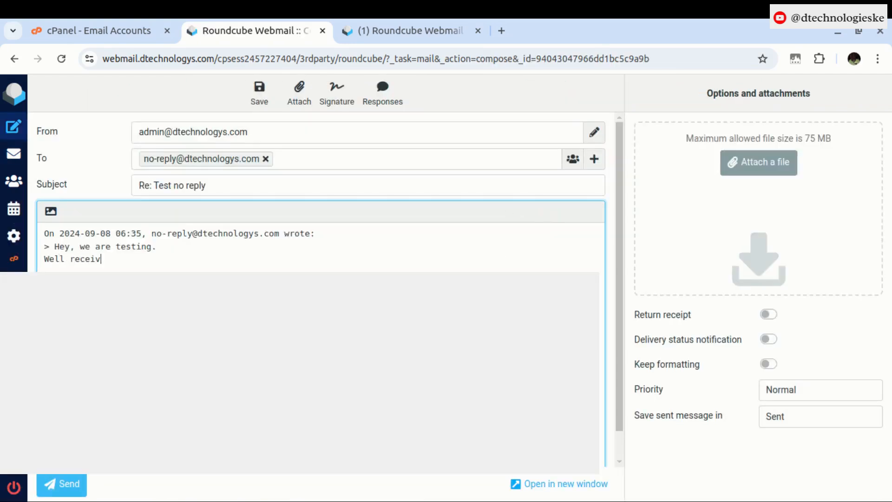
text(ed!)
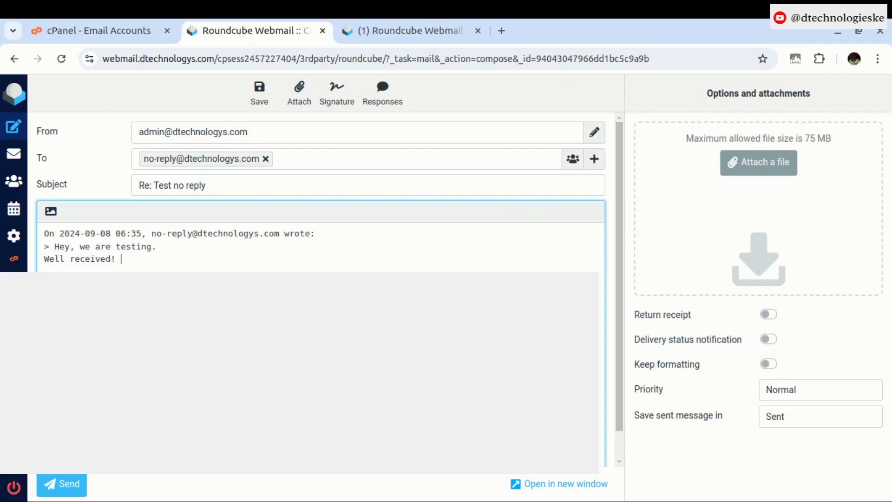
text(Thank you)
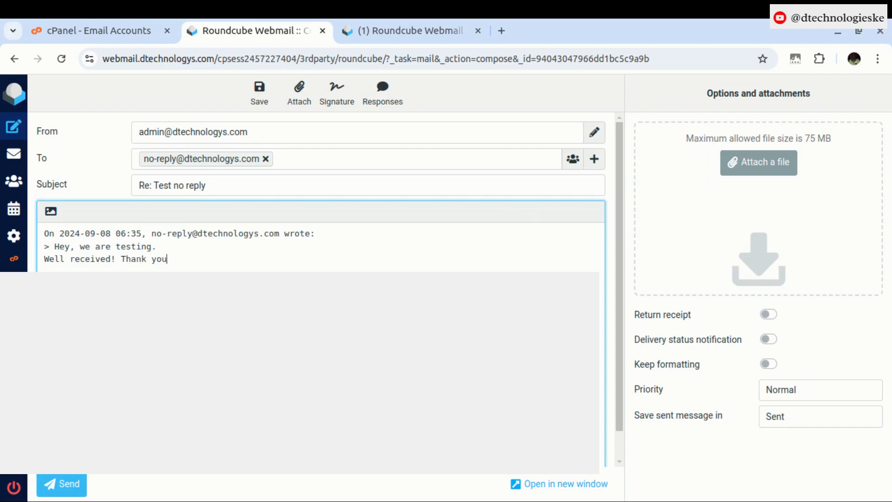
text(.)
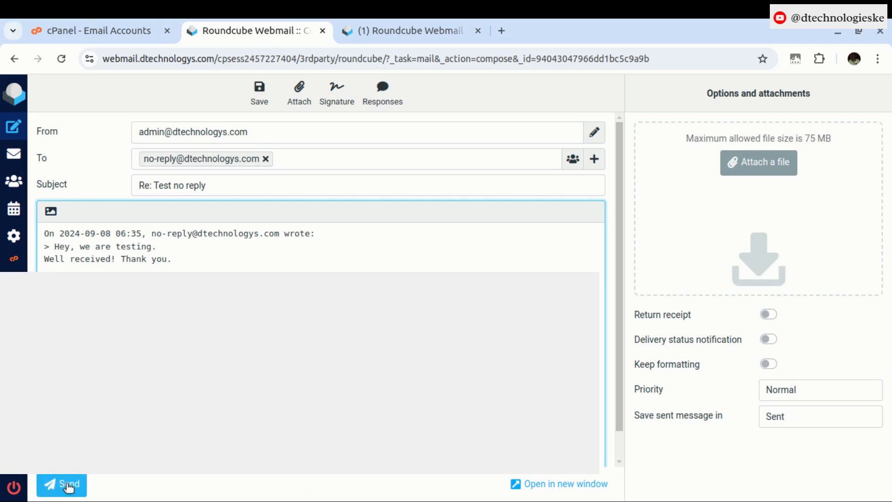
click(68, 483)
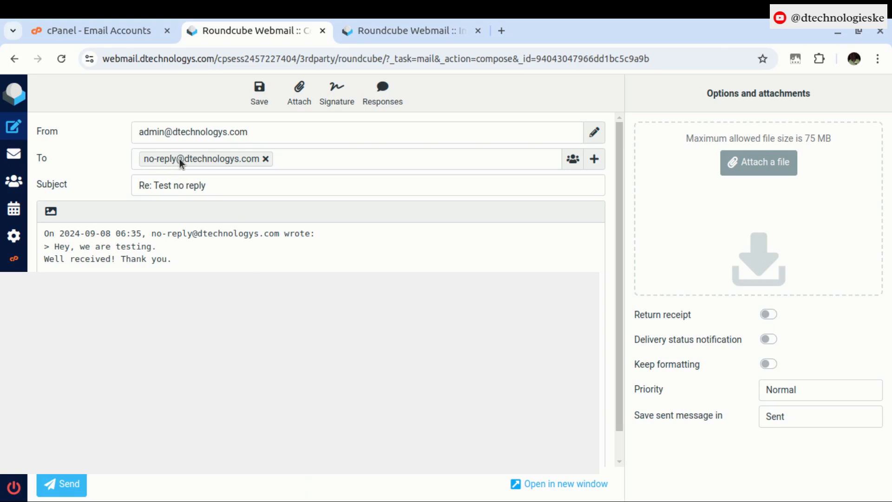
mouse_move(169, 167)
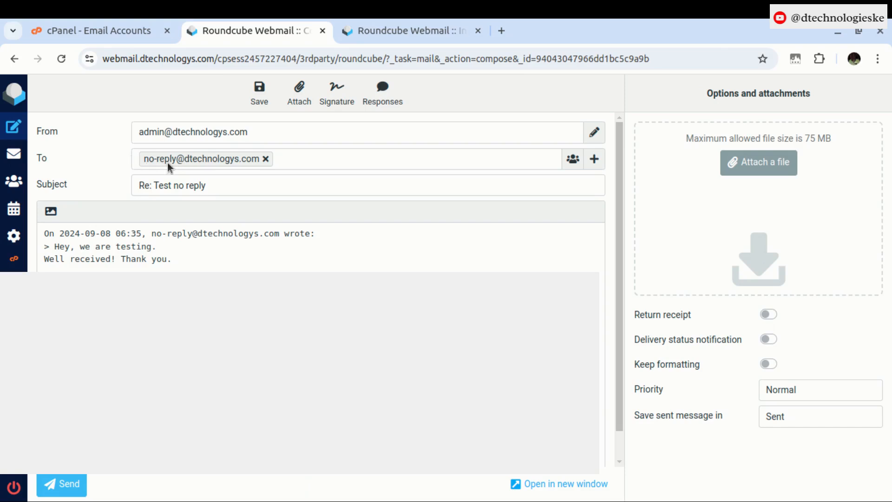
mouse_move(165, 169)
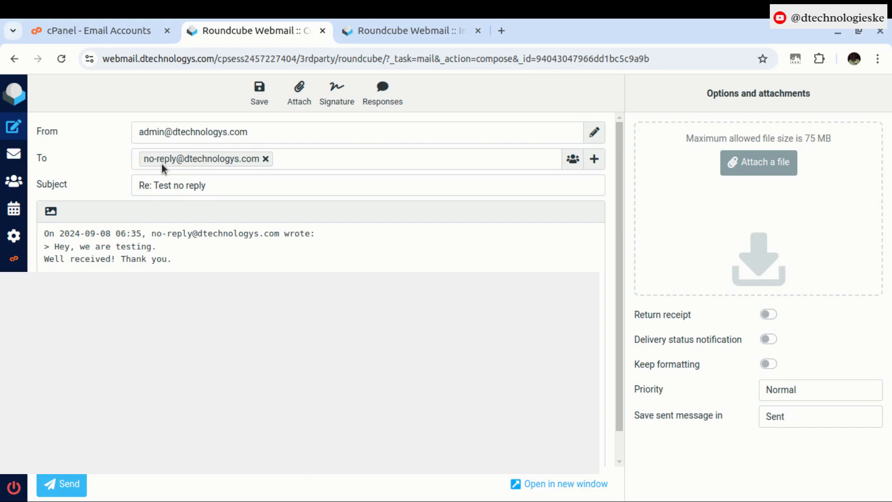